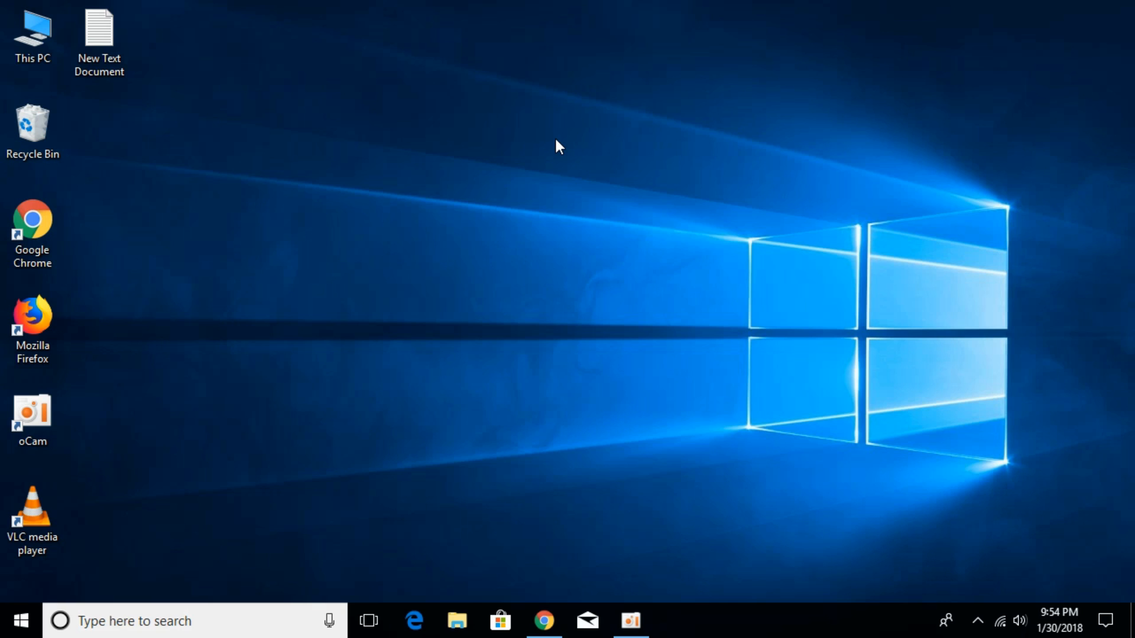
Browse from This PC through Local Disk (C:) and Program Files into the Steam folder, selecting steamapps
click(31, 32)
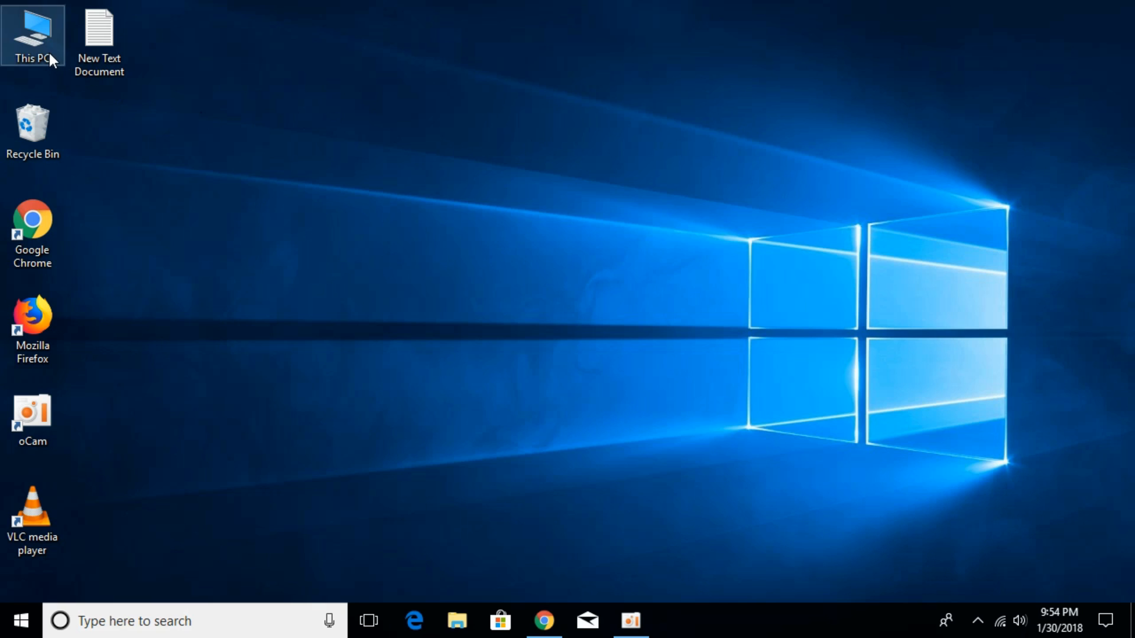
double_click(32, 33)
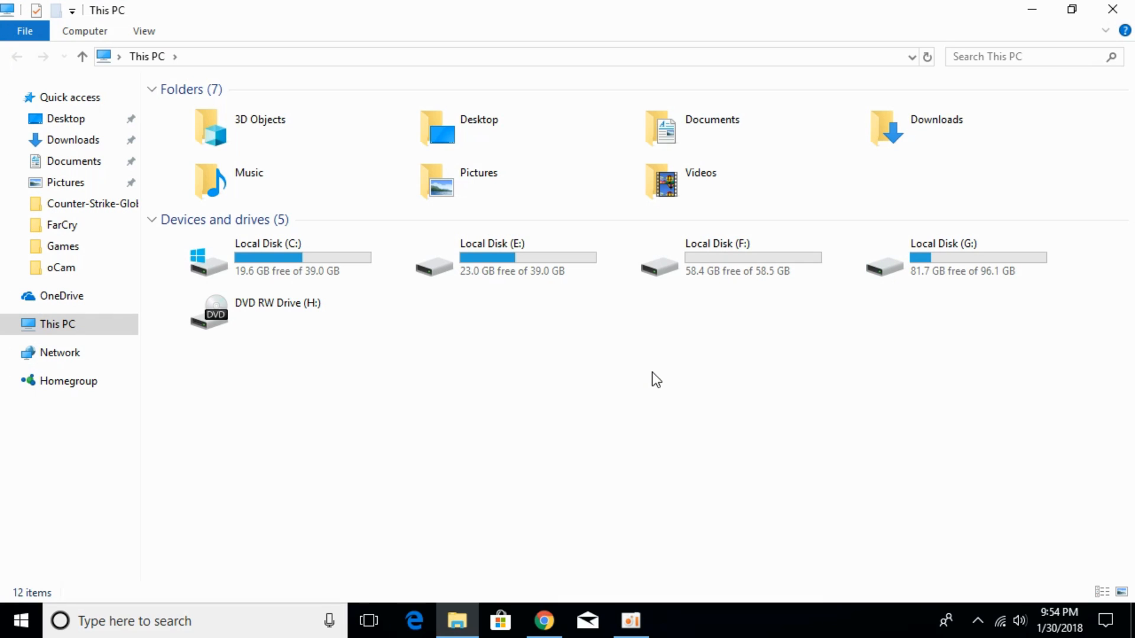
mouse_move(271, 259)
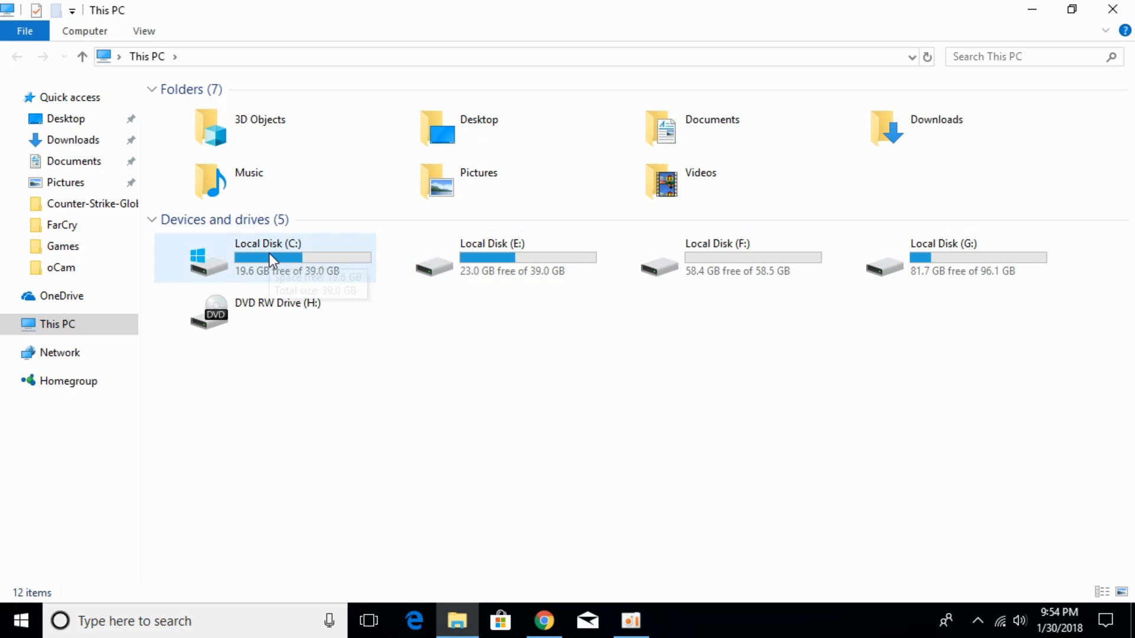
mouse_move(289, 259)
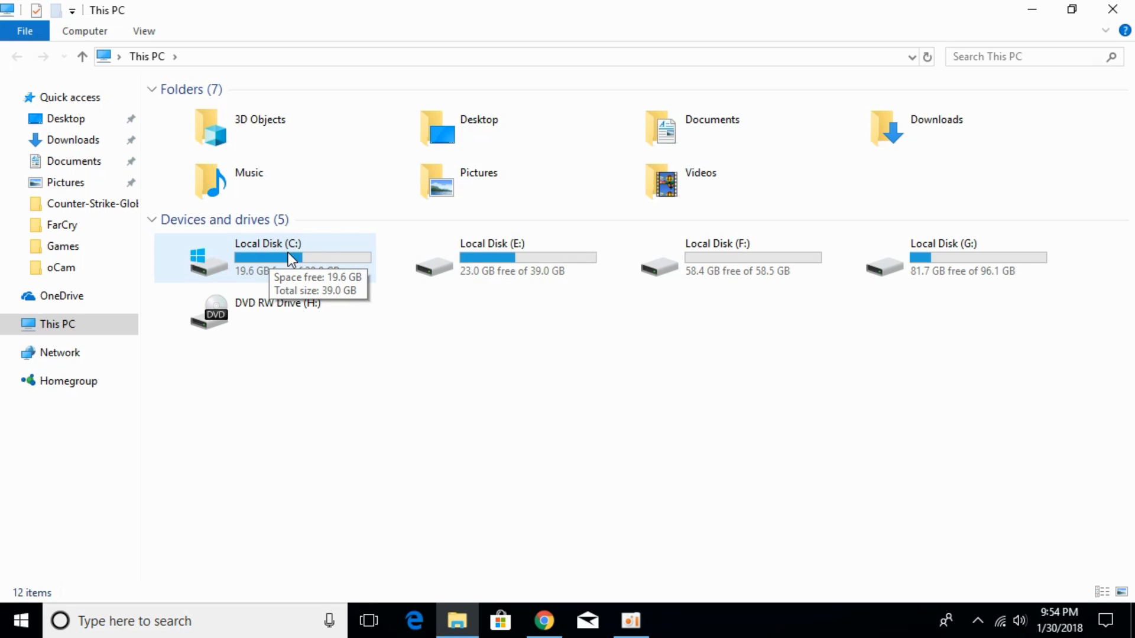
double_click(268, 258)
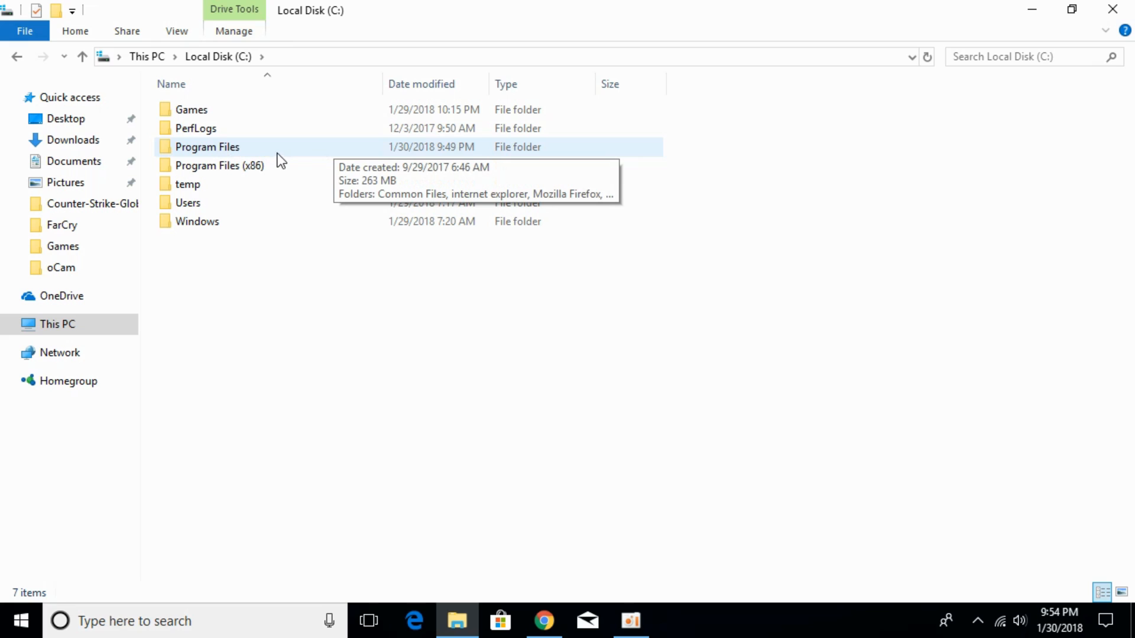
double_click(207, 147)
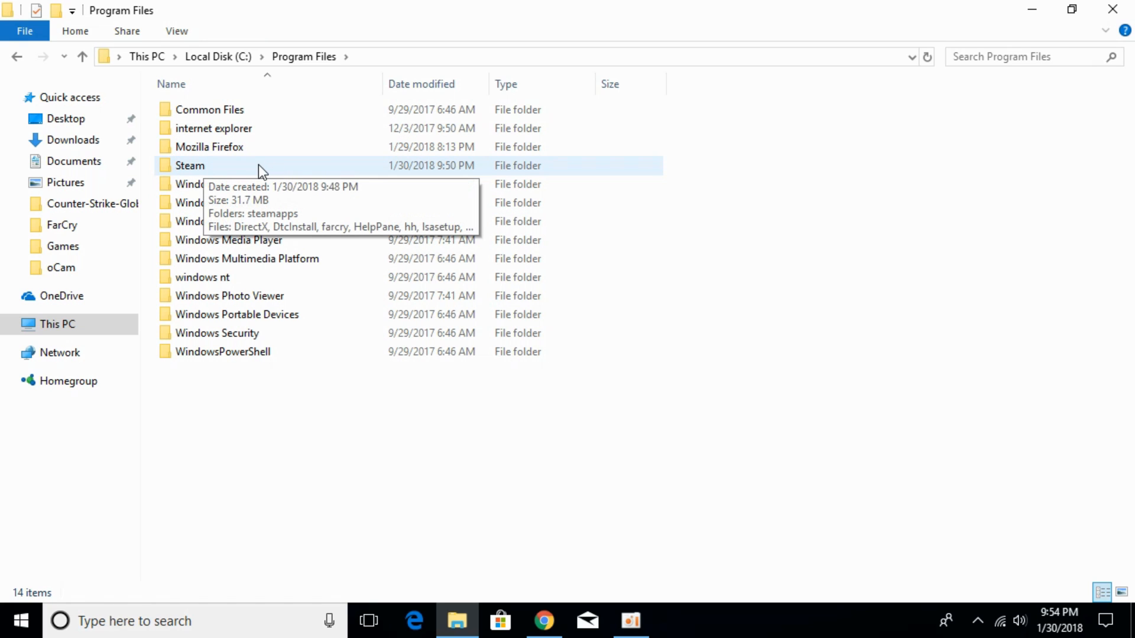
double_click(189, 165)
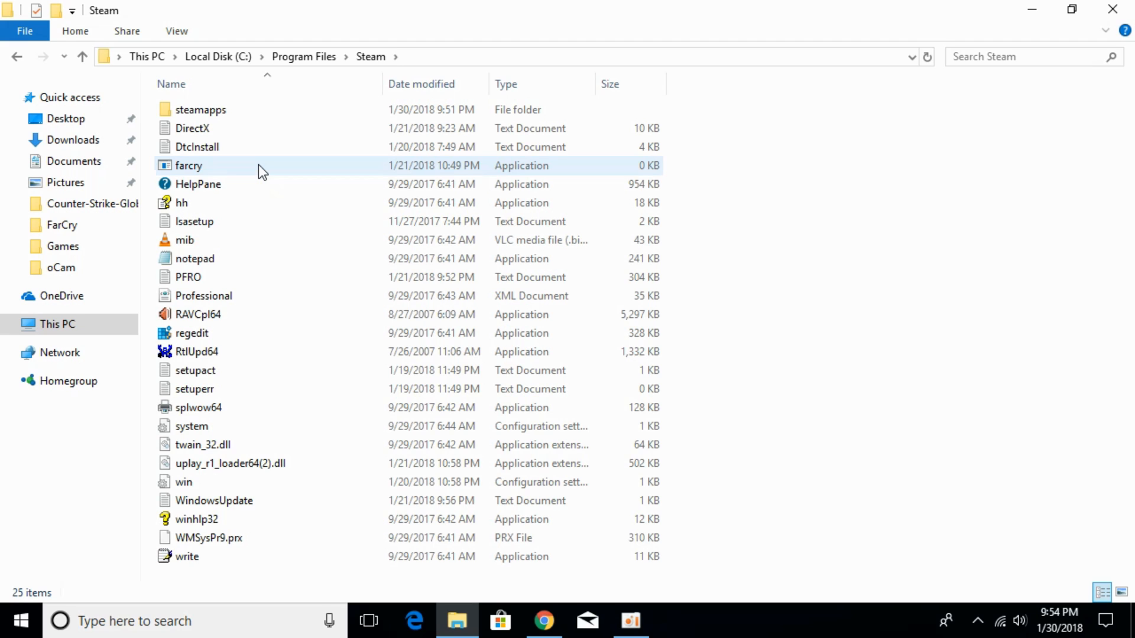
click(201, 110)
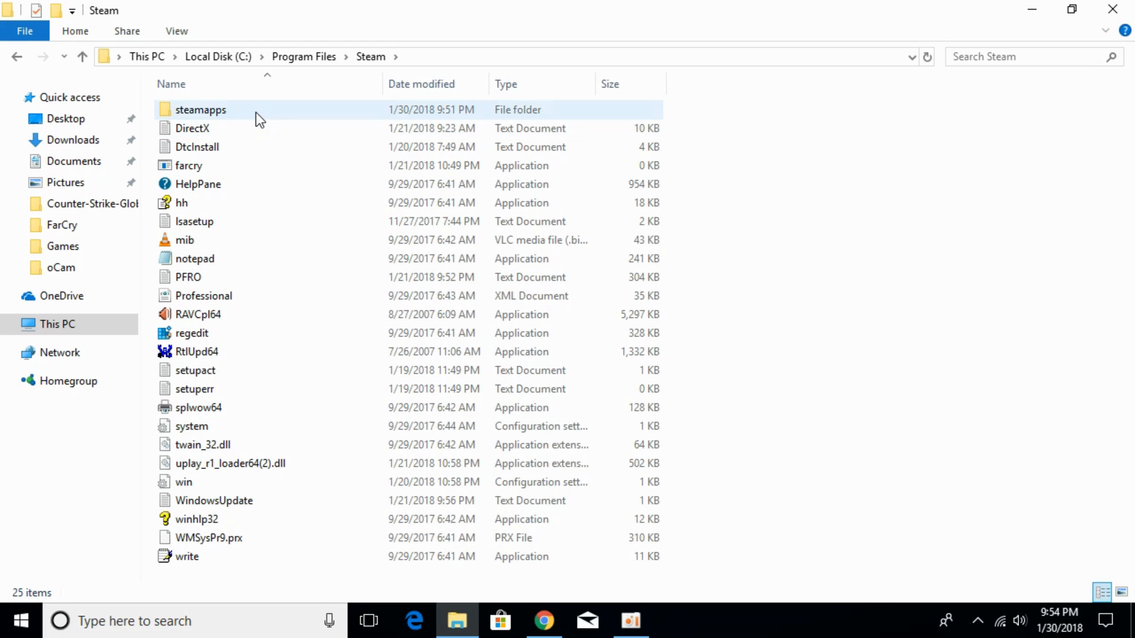
Navigate through steamapps and Common into the FarCry game folder
double_click(200, 109)
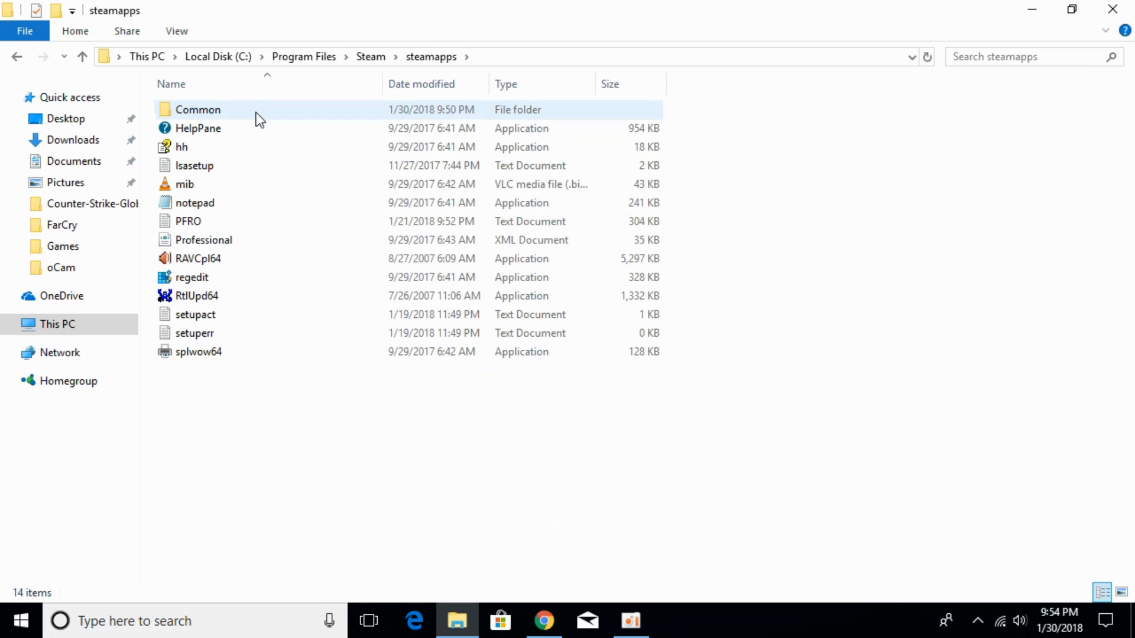
mouse_move(249, 117)
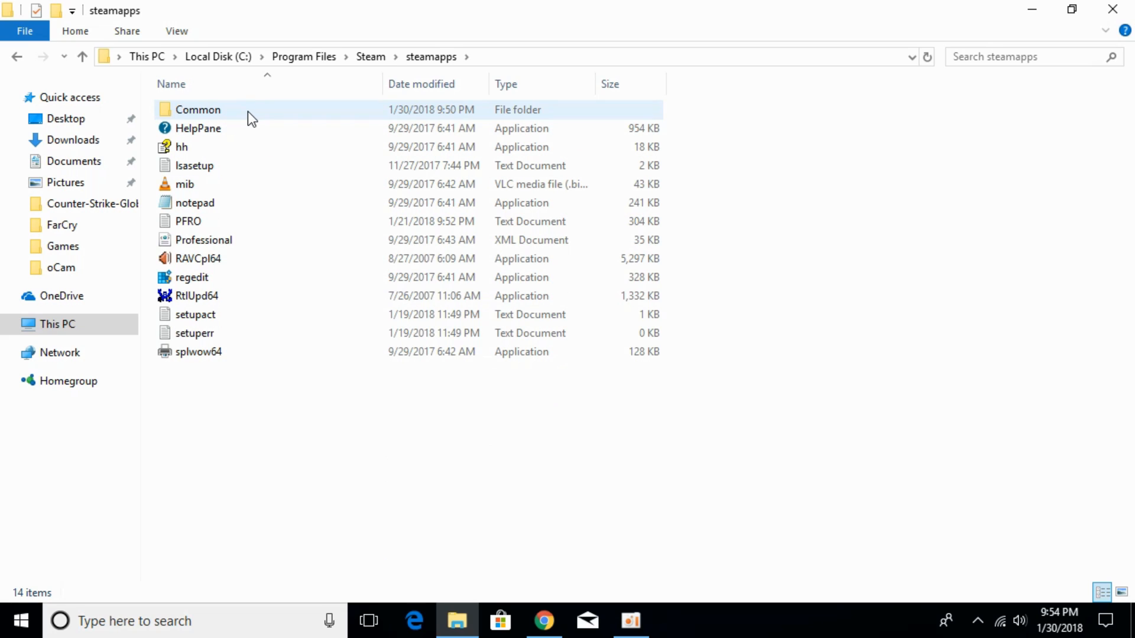
double_click(197, 110)
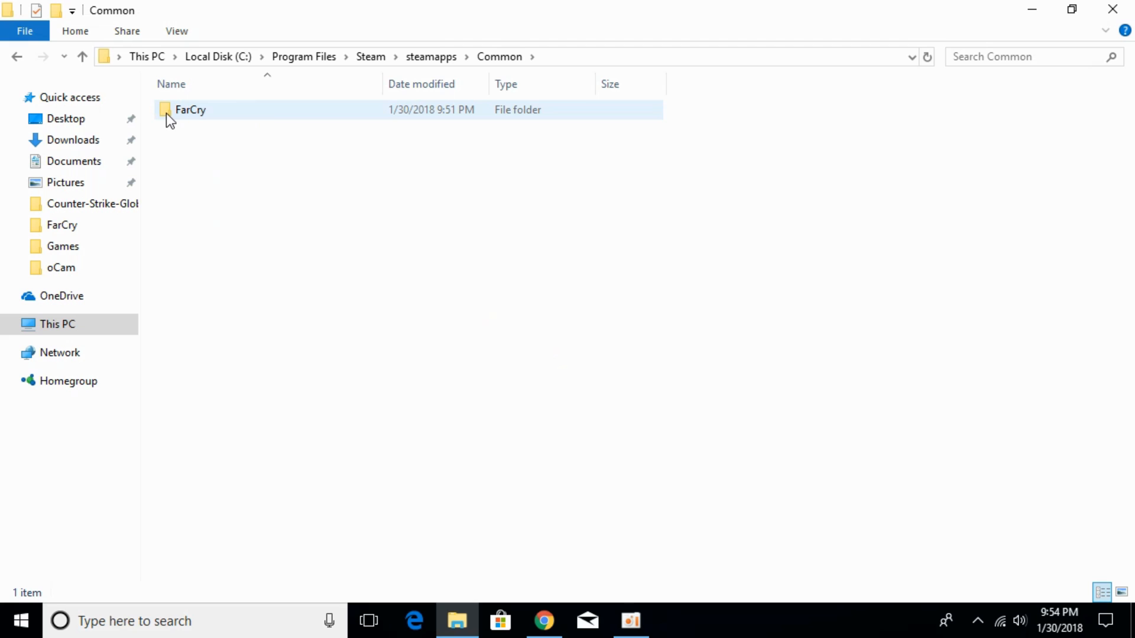
mouse_move(249, 120)
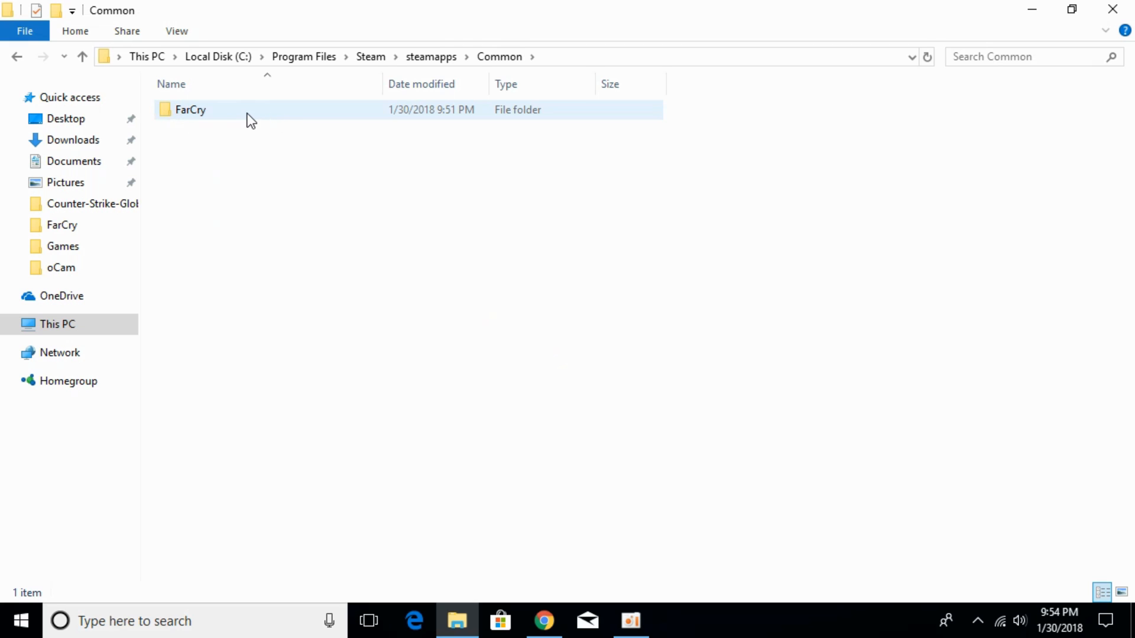
double_click(191, 110)
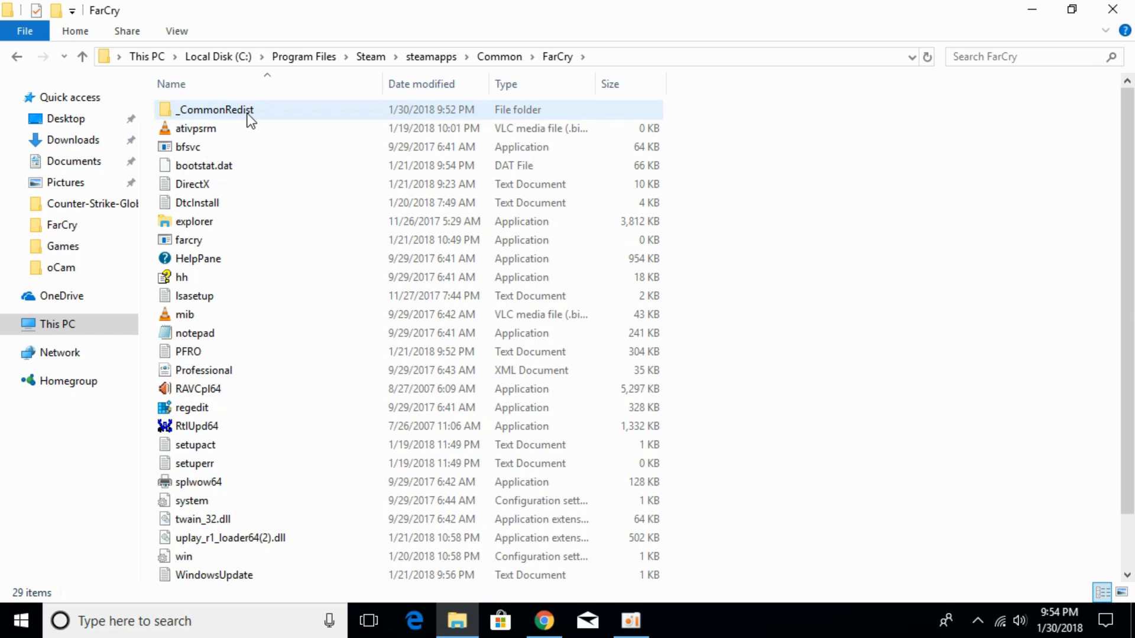
mouse_move(243, 116)
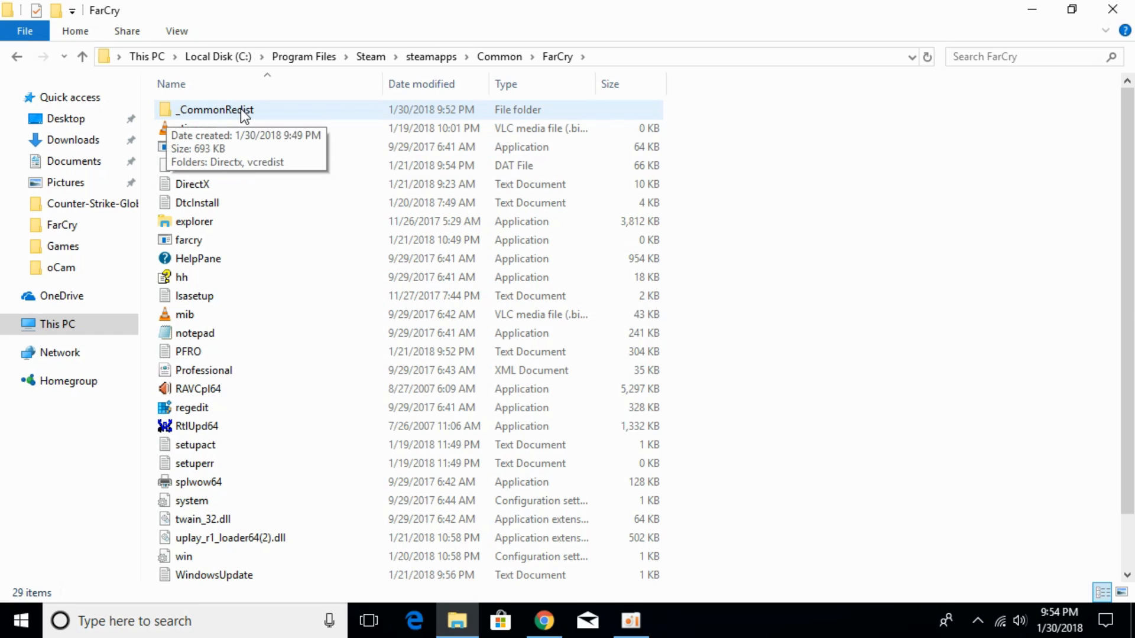
mouse_move(270, 116)
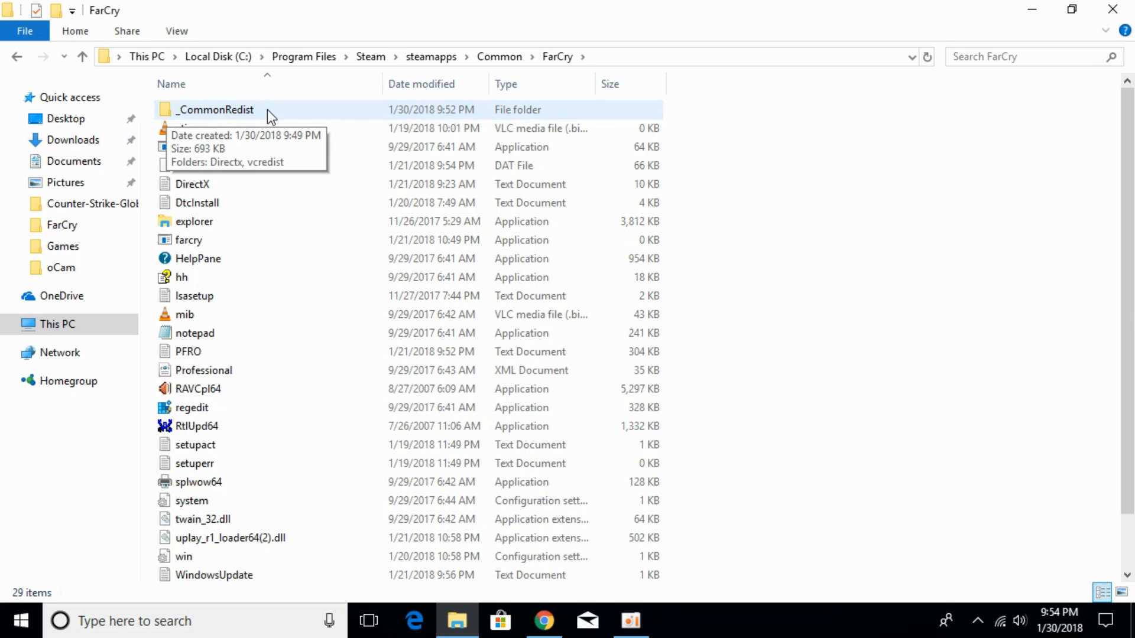
Delete the installscript file inside _CommonRedist\vcredist via its context menu
double_click(214, 109)
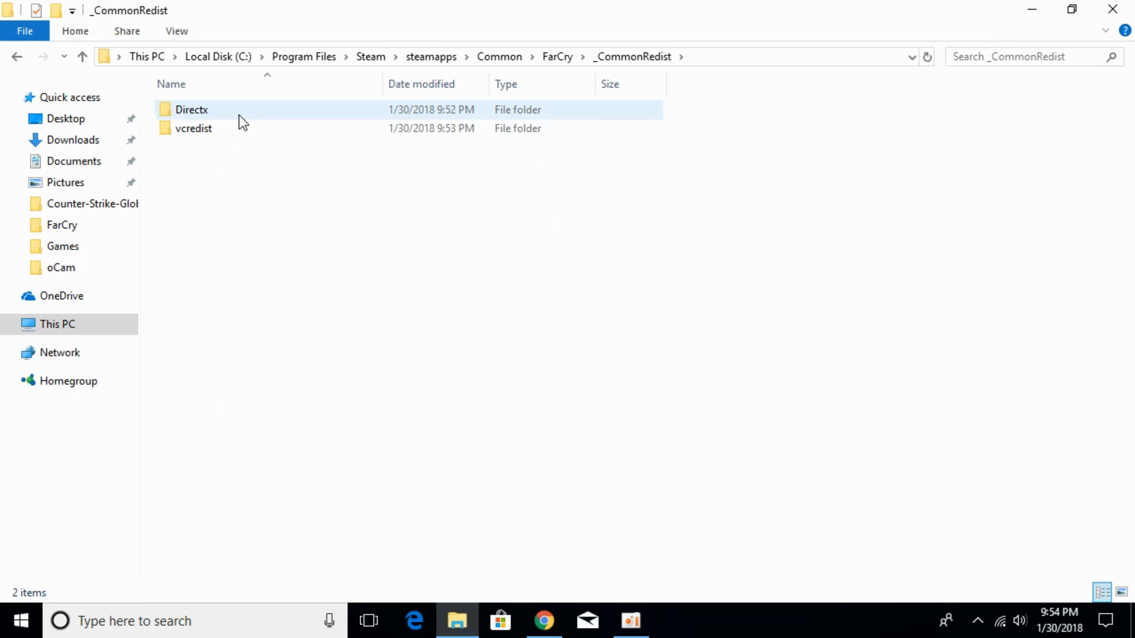
mouse_move(222, 134)
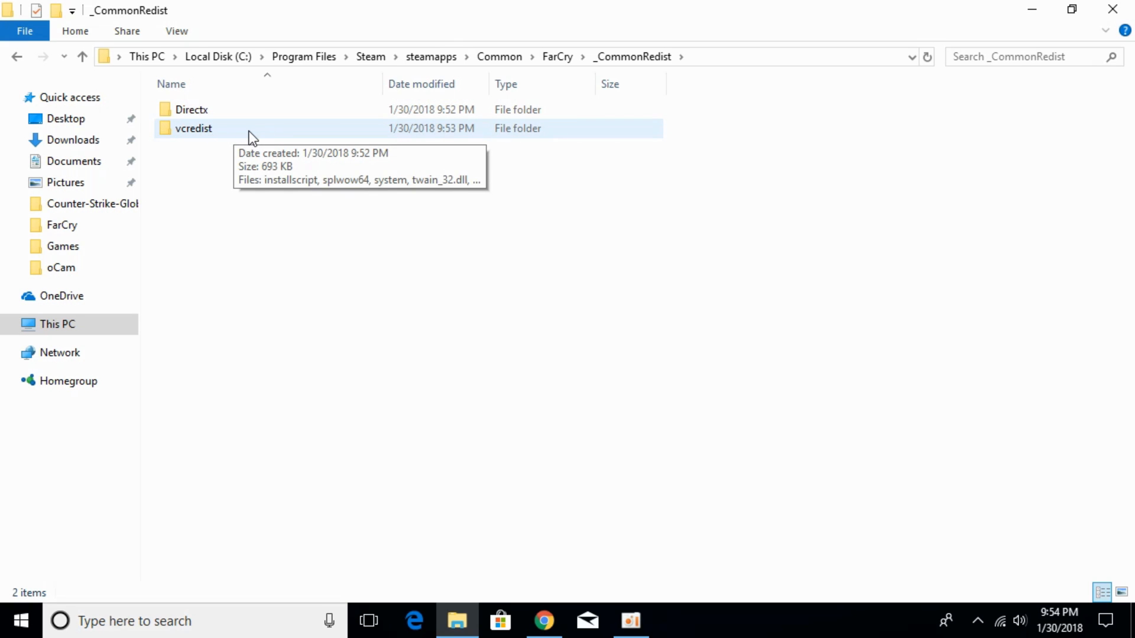
double_click(194, 128)
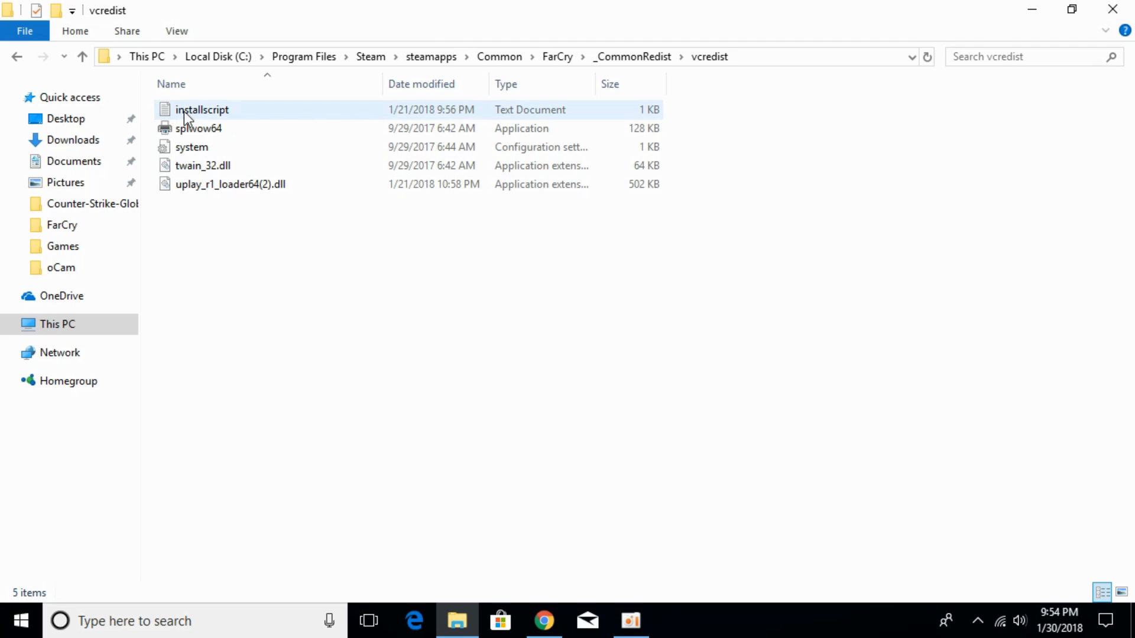
mouse_move(246, 117)
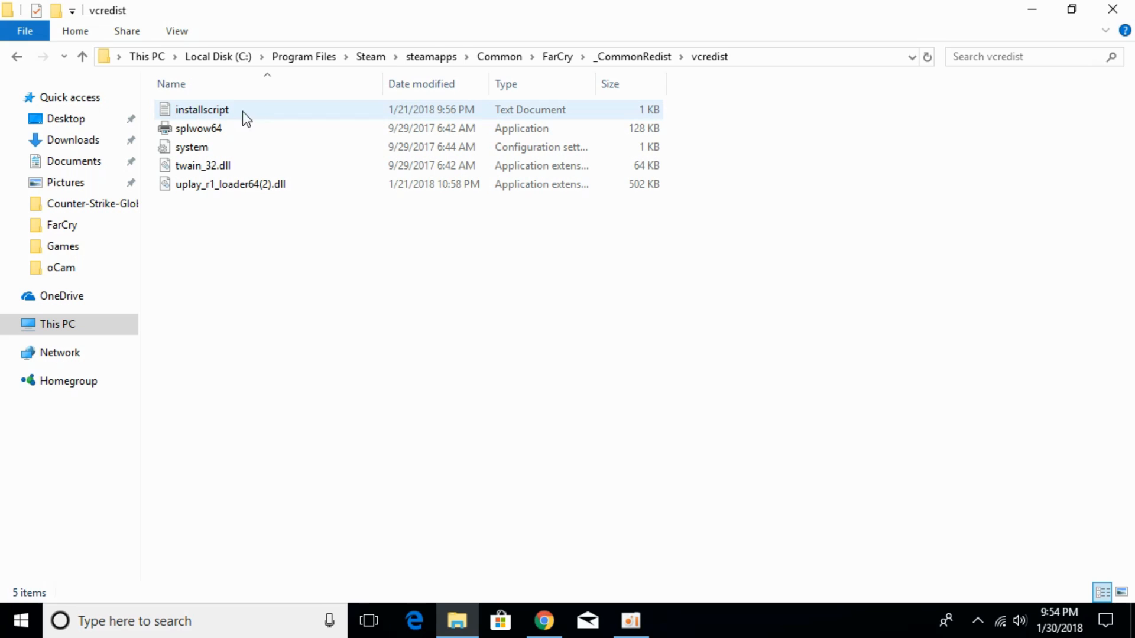
click(201, 109)
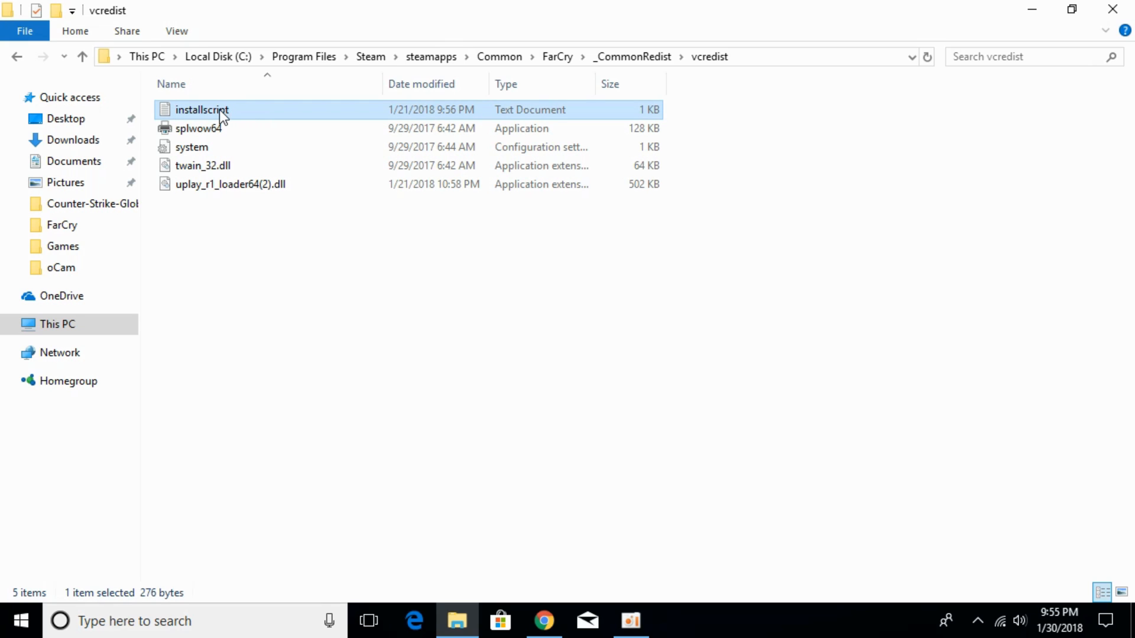
right_click(201, 109)
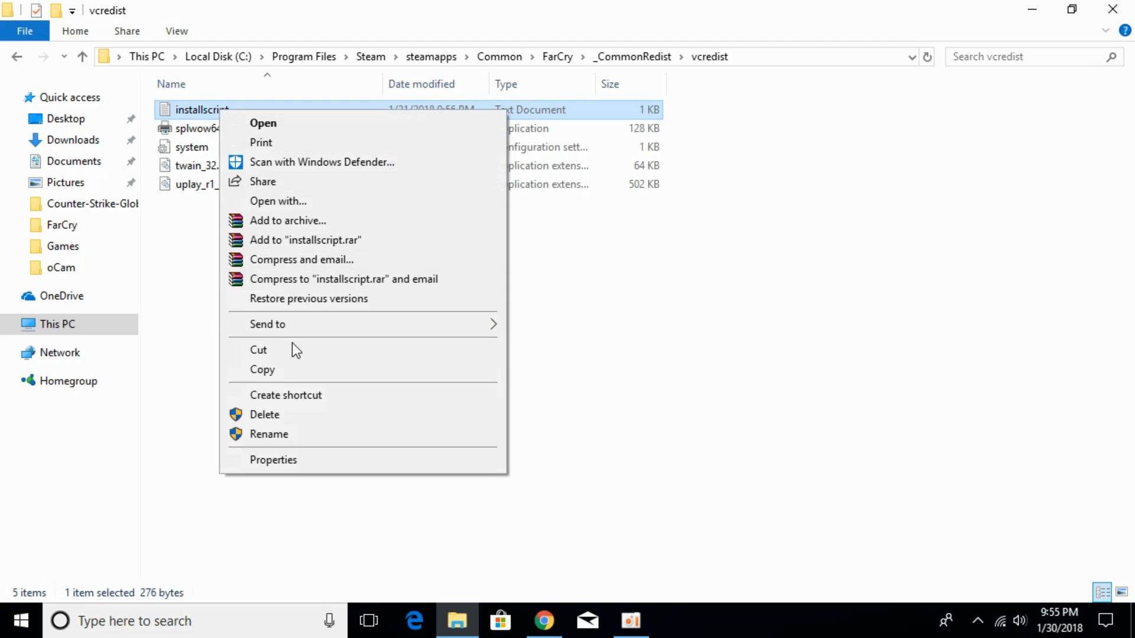
click(265, 414)
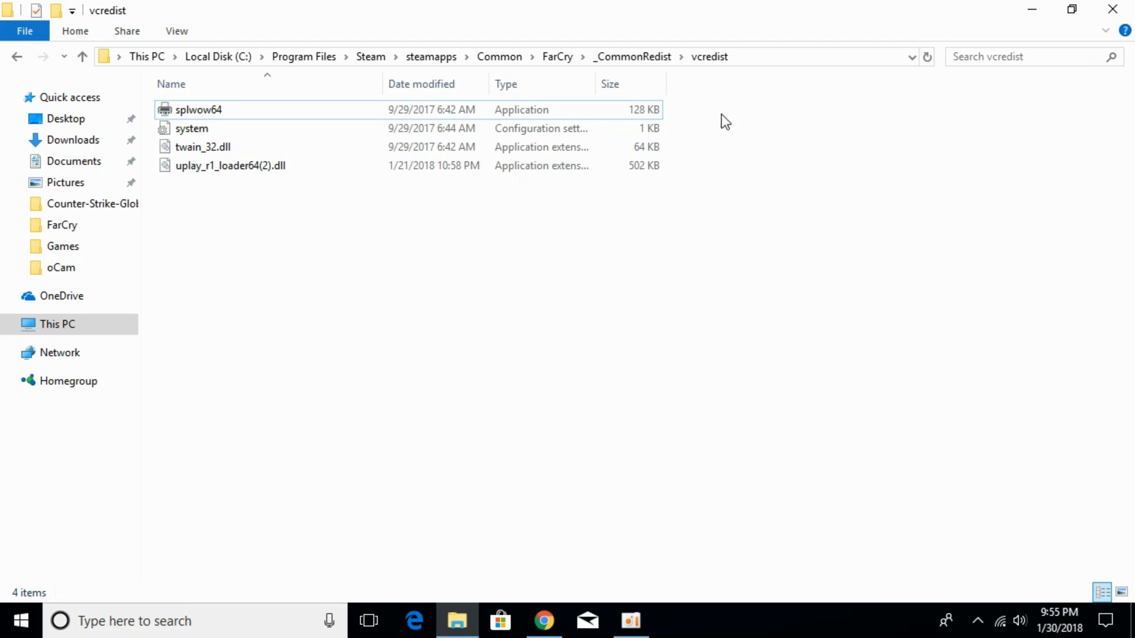